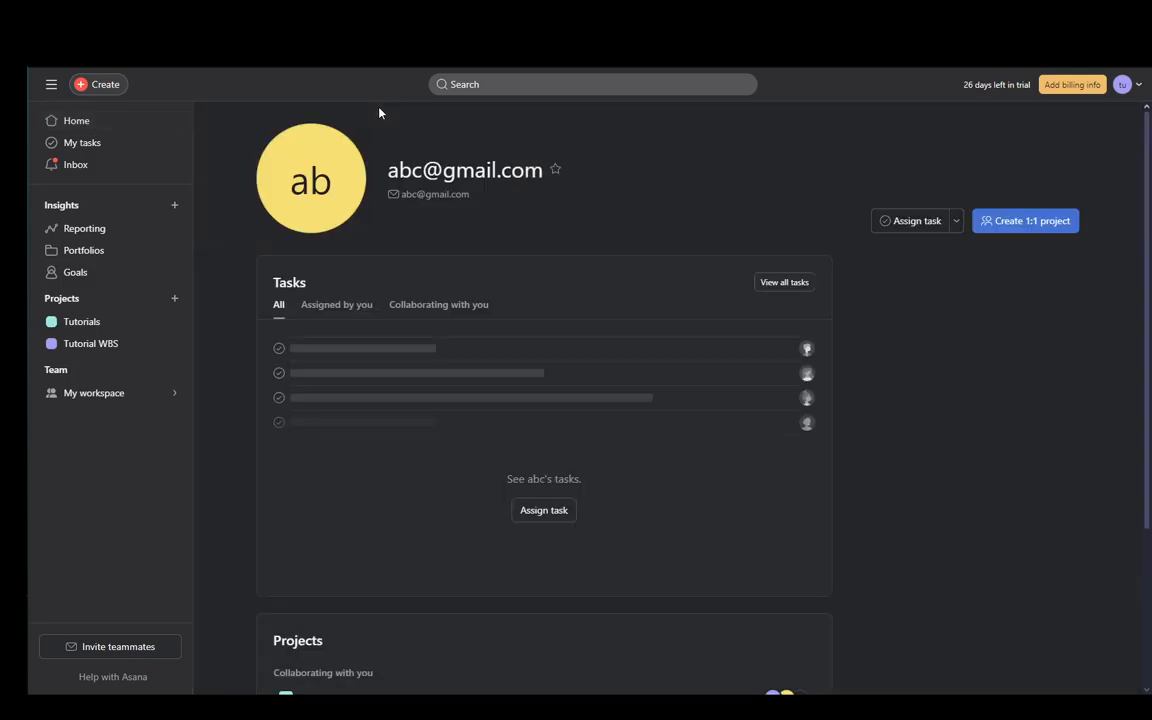
pyautogui.click(76, 120)
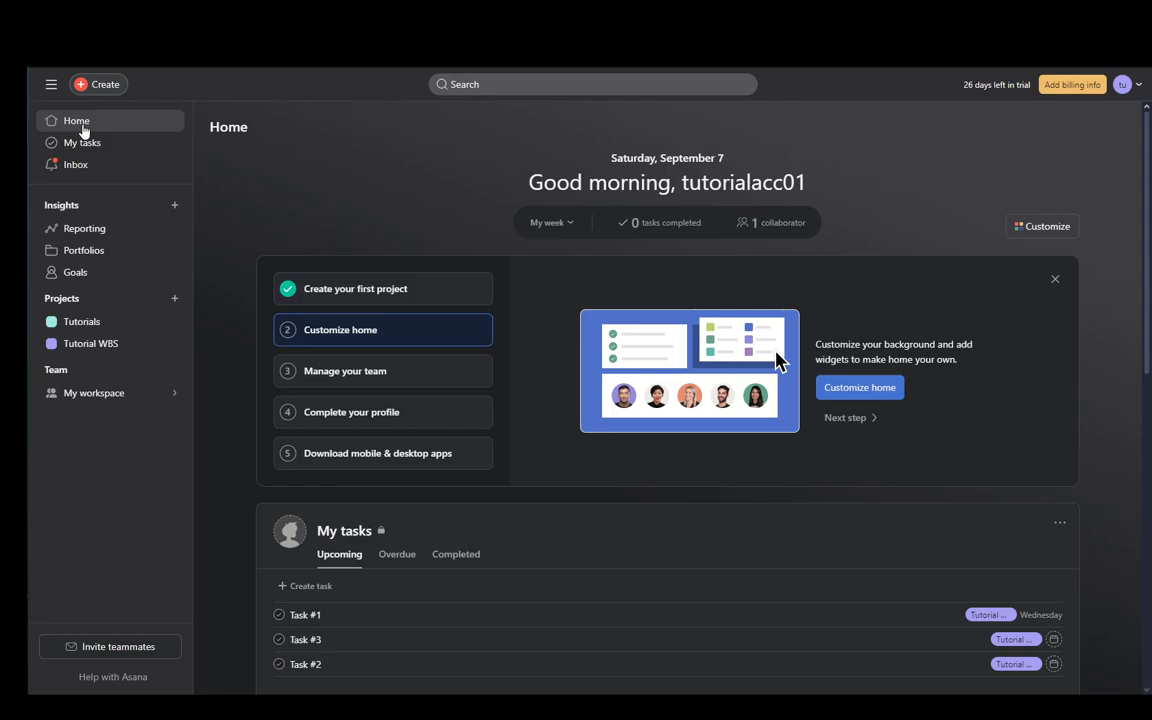
pyautogui.moveTo(84, 320)
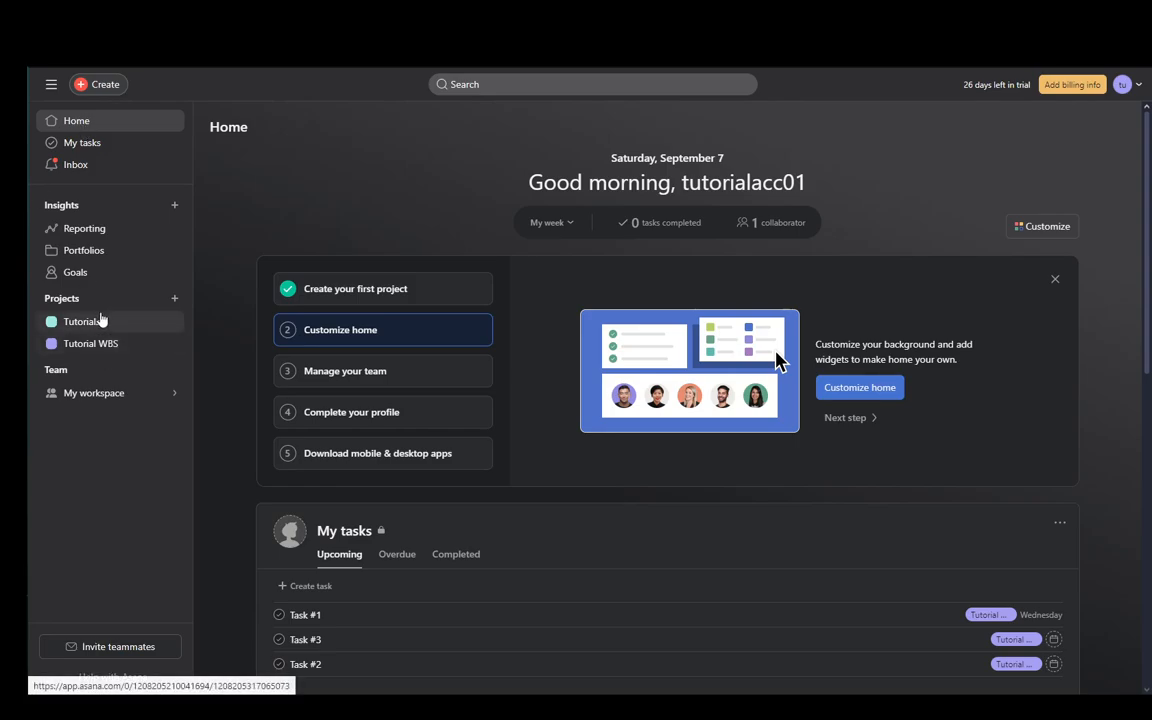
pyautogui.scroll(-3)
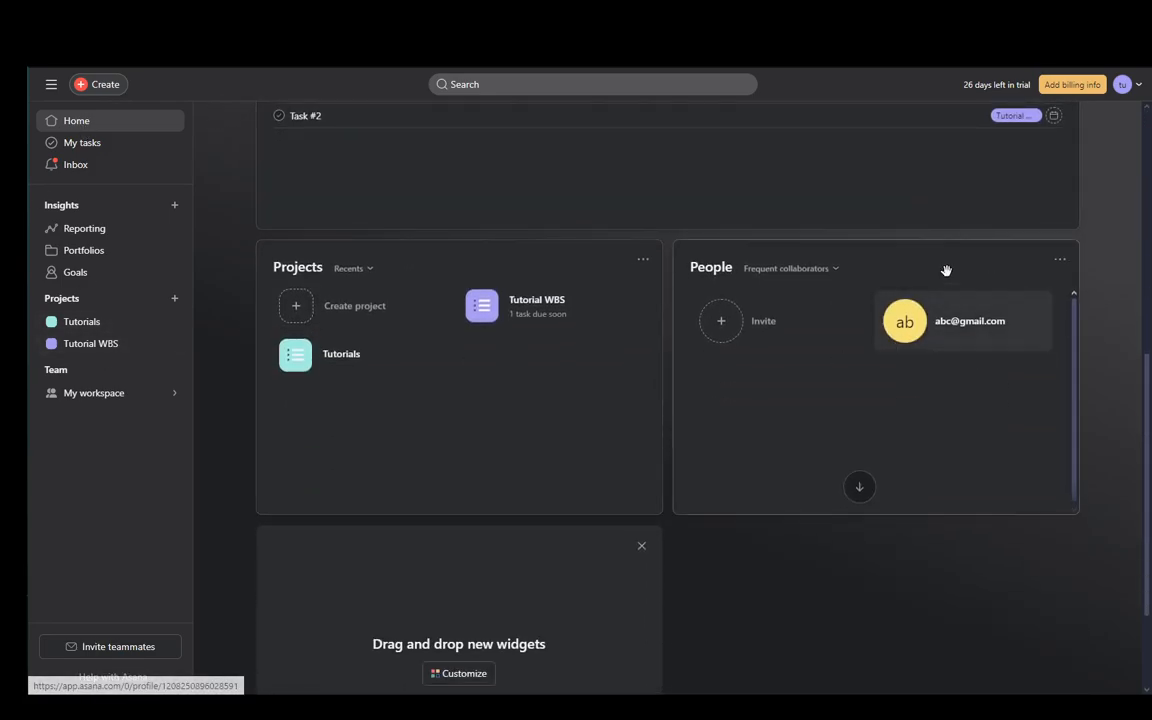
pyautogui.moveTo(958, 322)
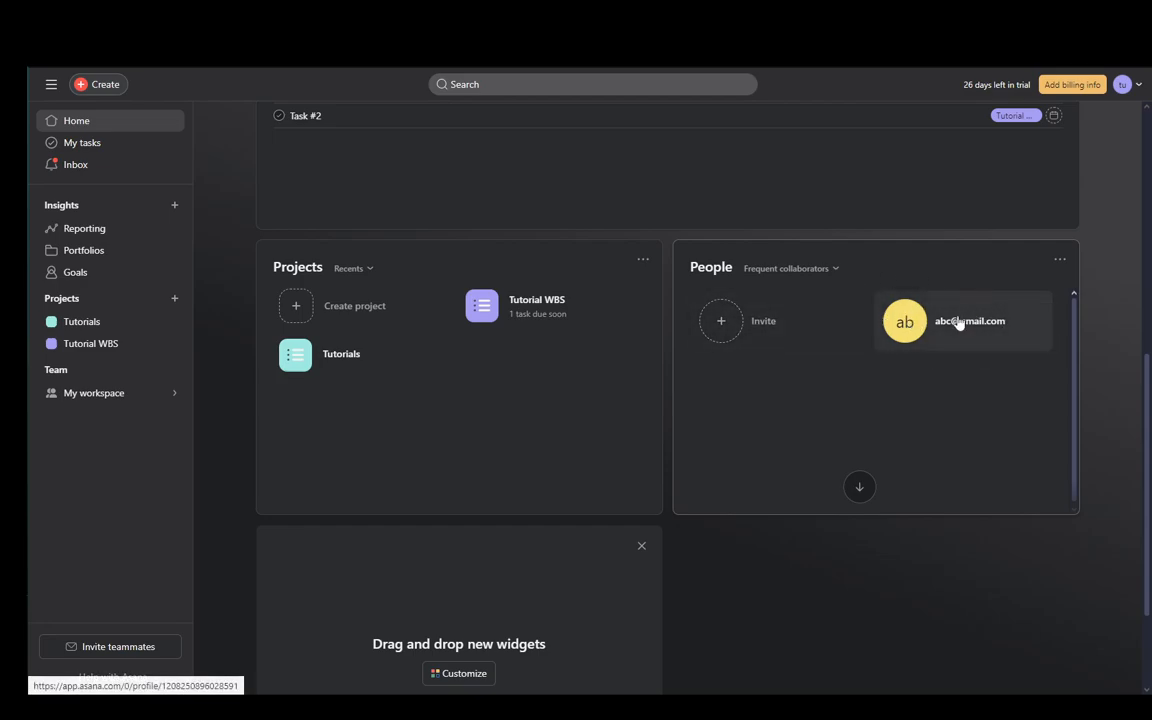
pyautogui.moveTo(952, 304)
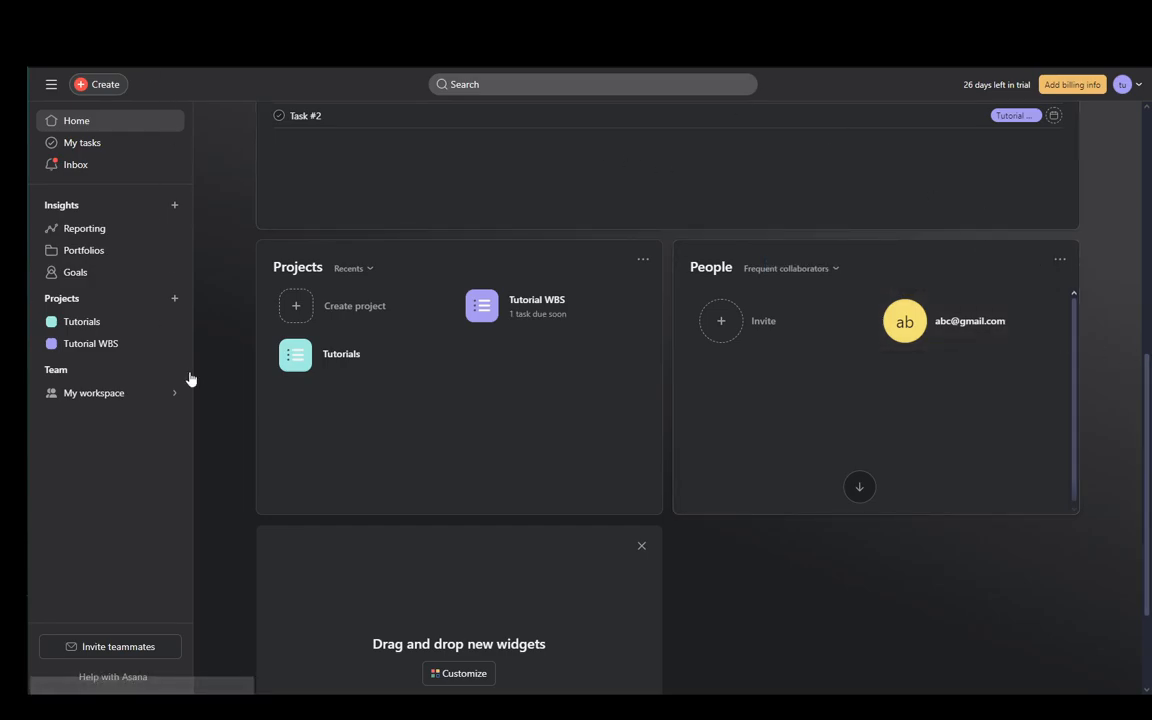
pyautogui.moveTo(694, 270)
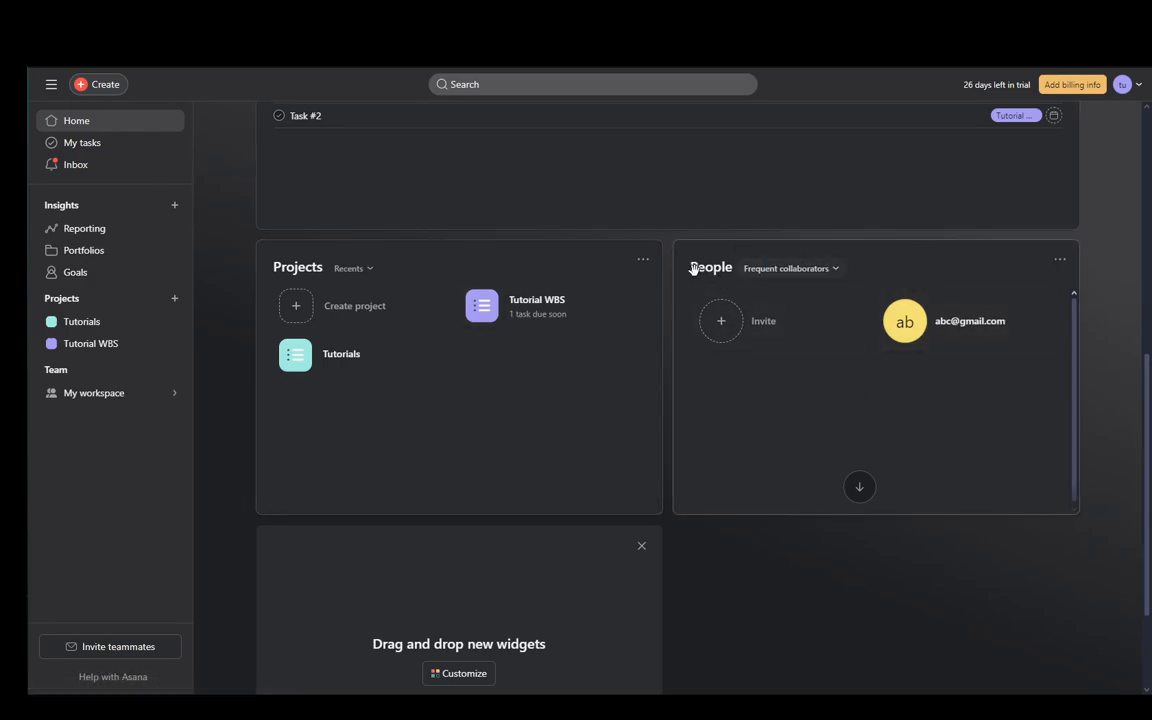
pyautogui.moveTo(482, 104)
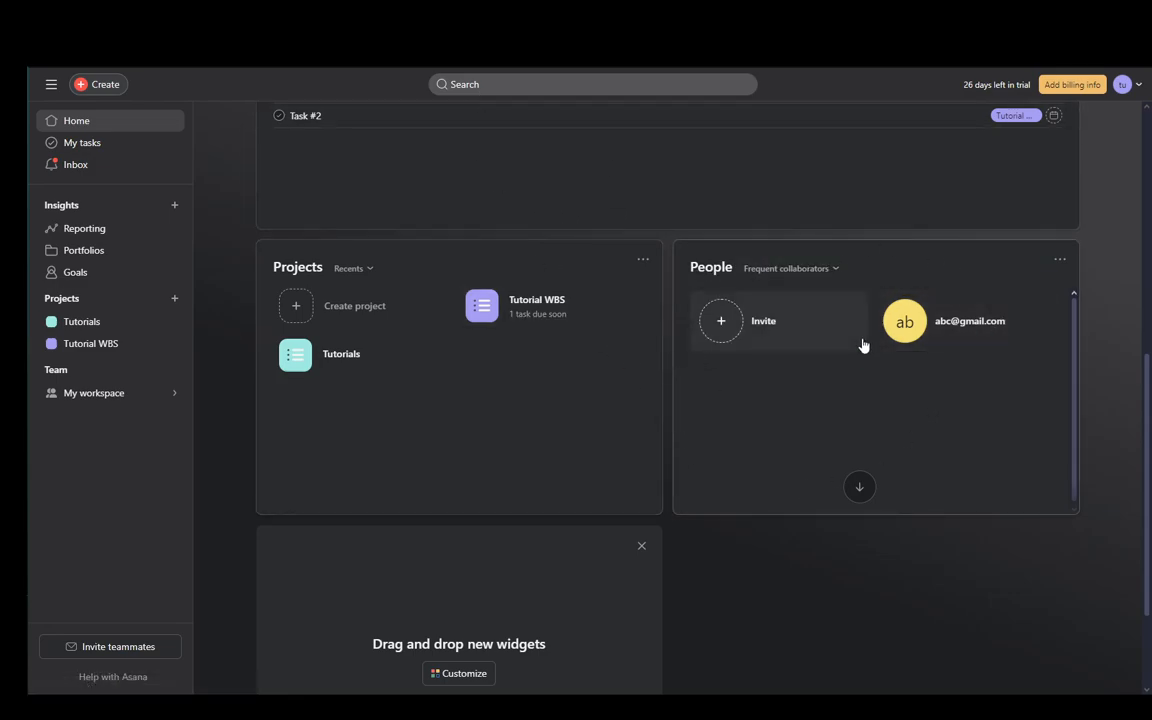
pyautogui.moveTo(852, 216)
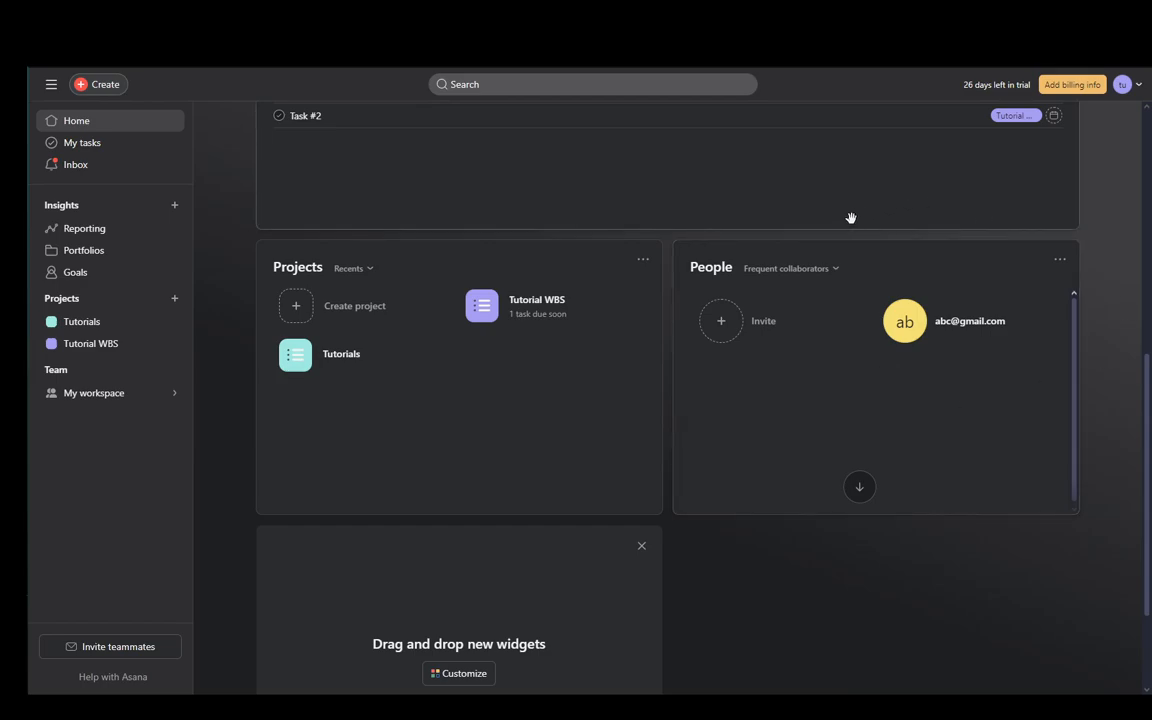
pyautogui.moveTo(1128, 322)
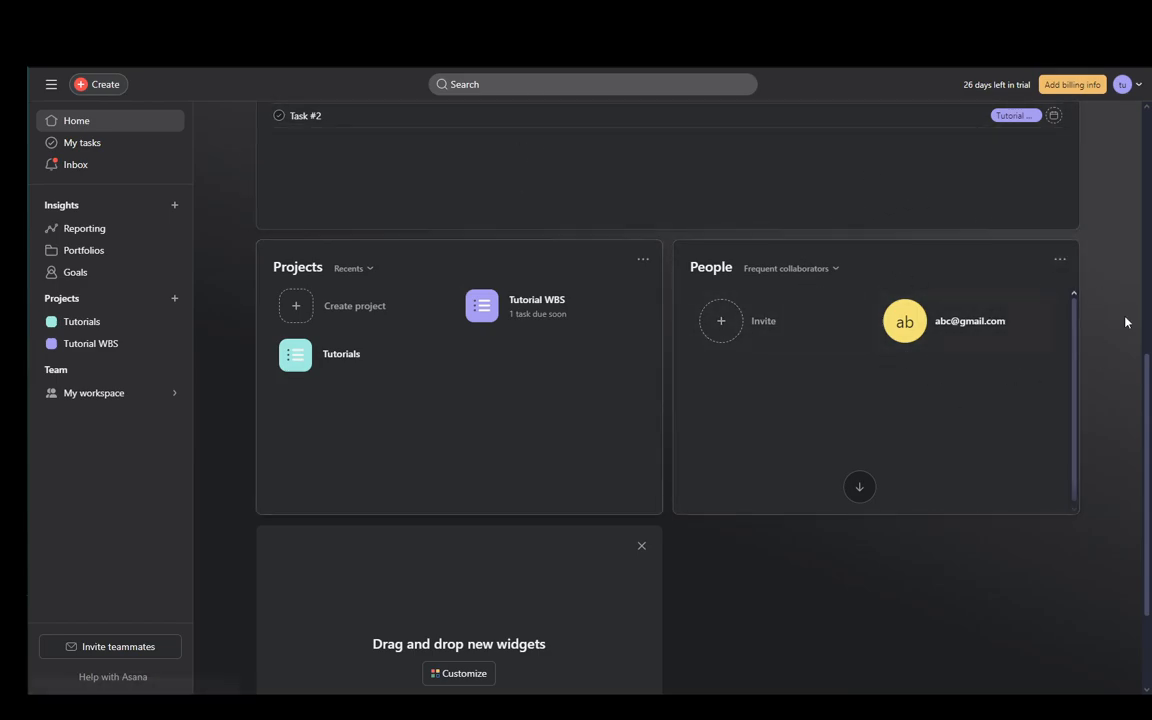
pyautogui.moveTo(968, 320)
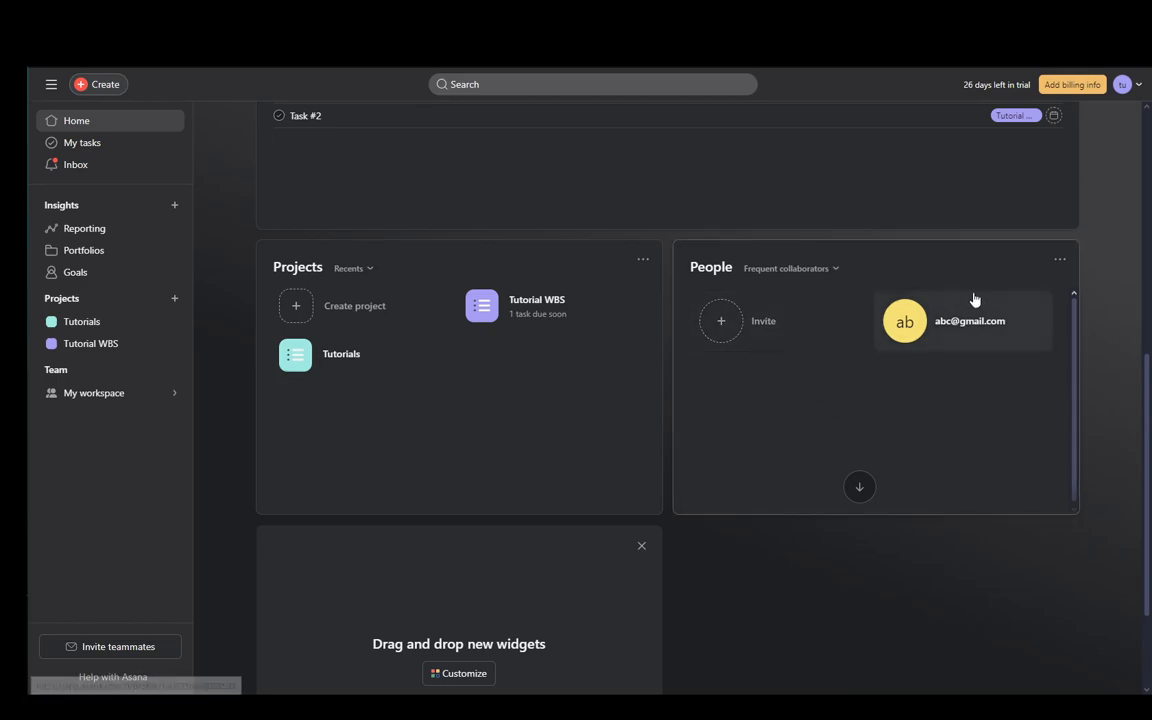
pyautogui.moveTo(920, 436)
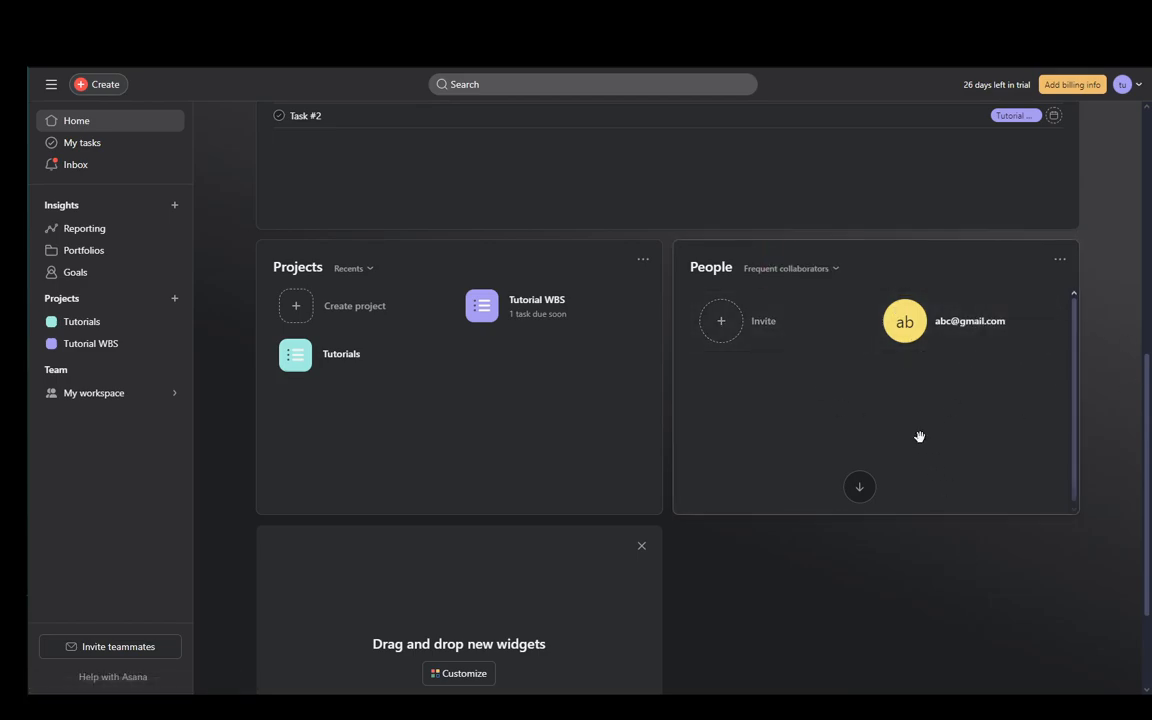
pyautogui.moveTo(744, 320)
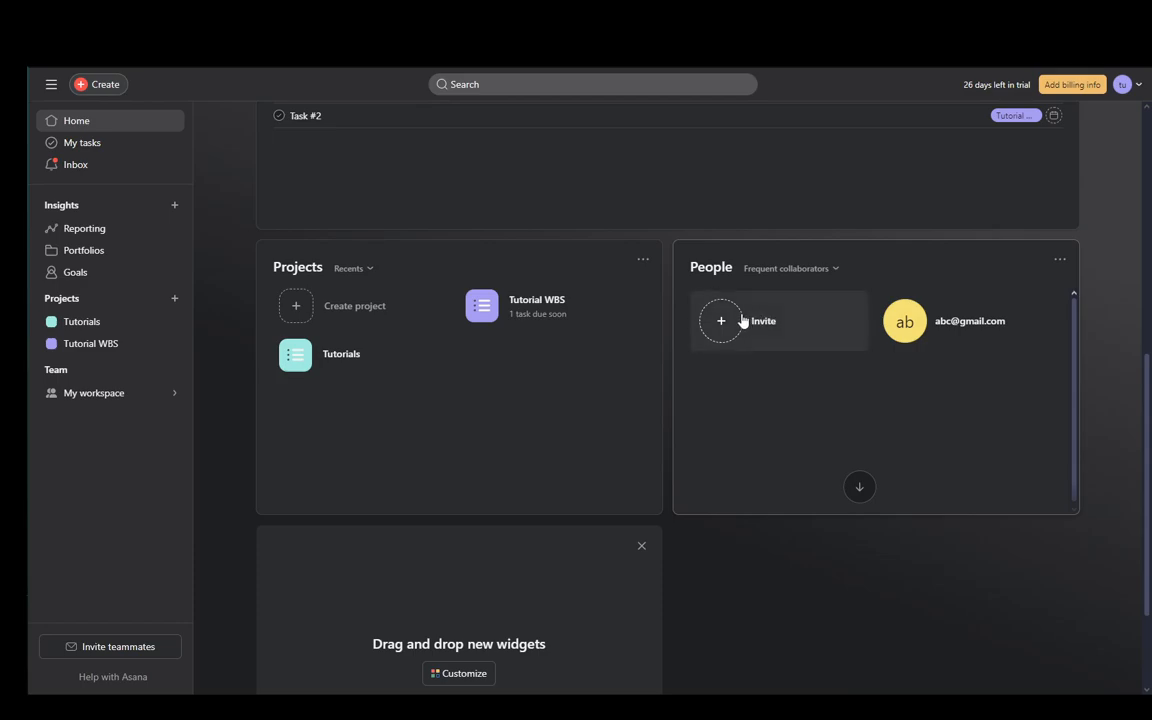
pyautogui.moveTo(778, 164)
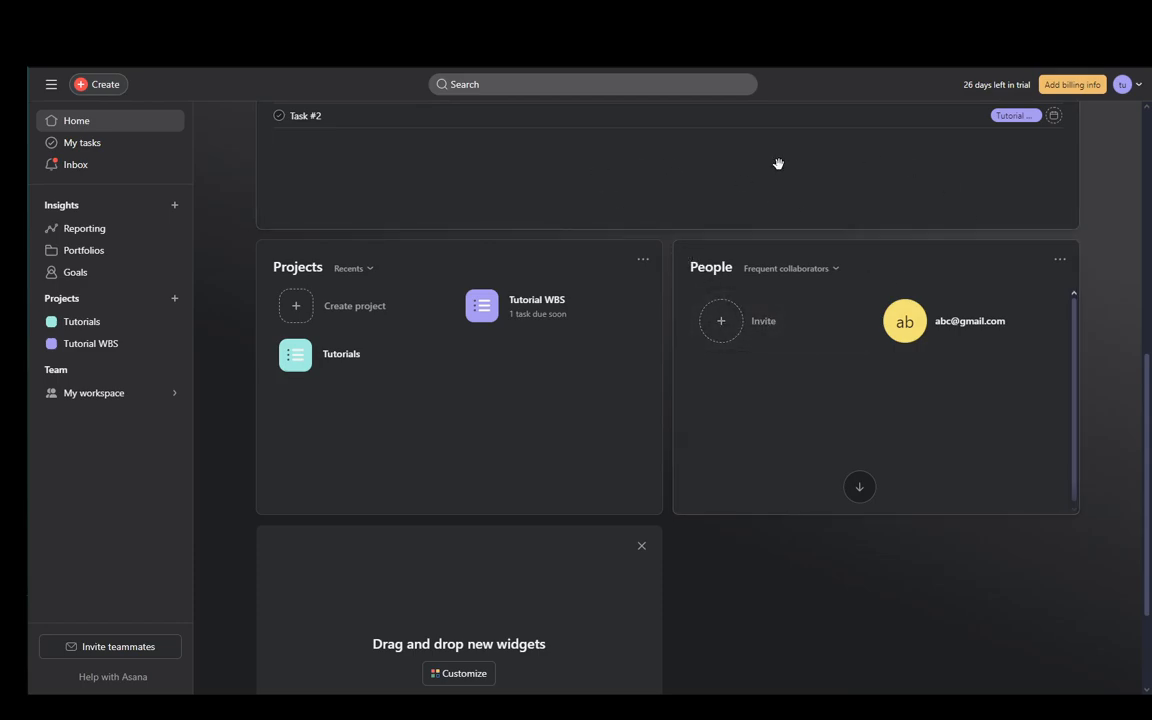
pyautogui.moveTo(1128, 360)
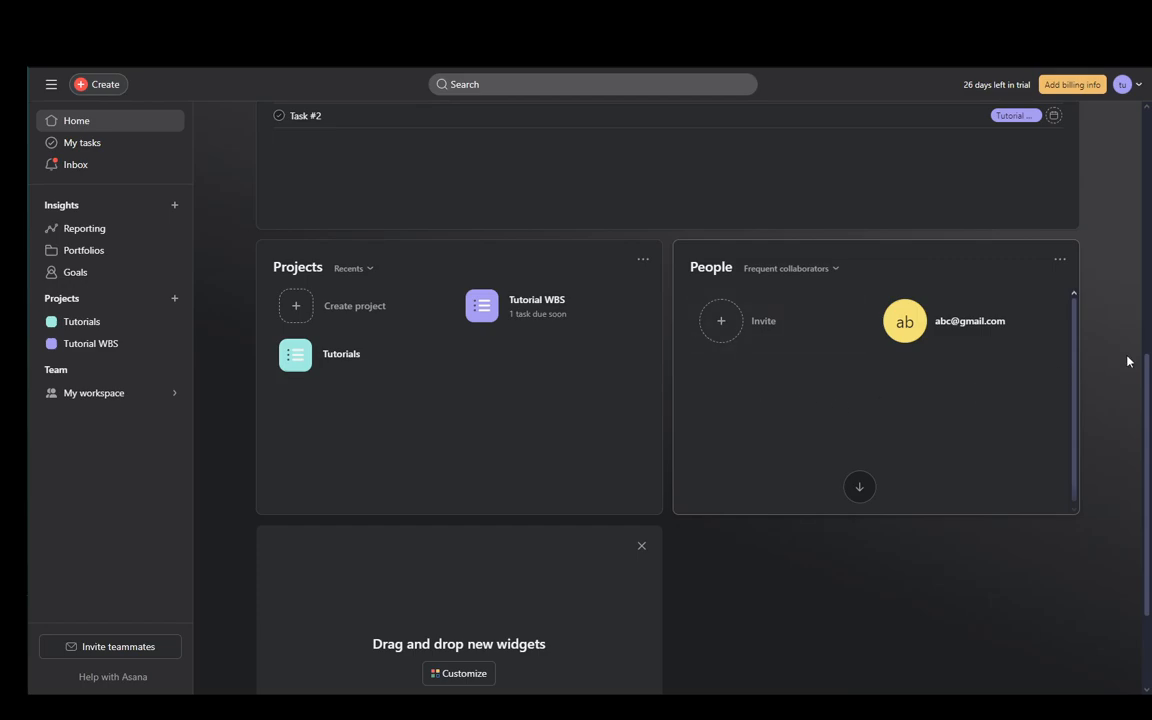
pyautogui.click(1058, 262)
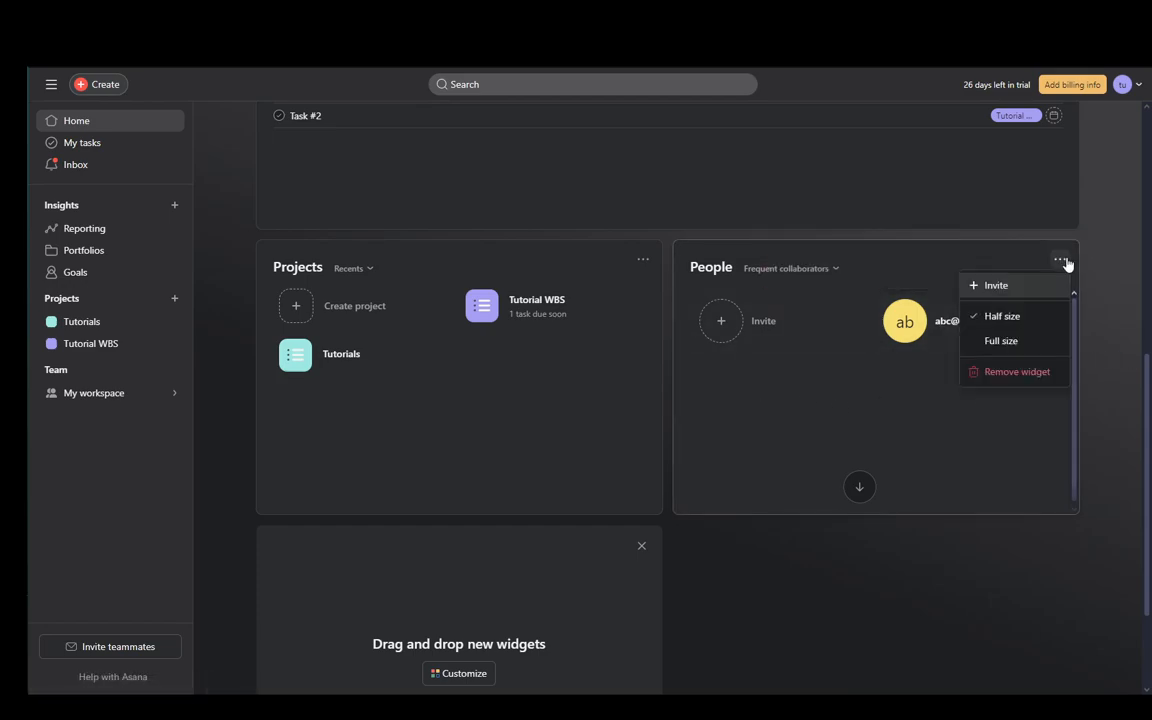
pyautogui.click(1060, 260)
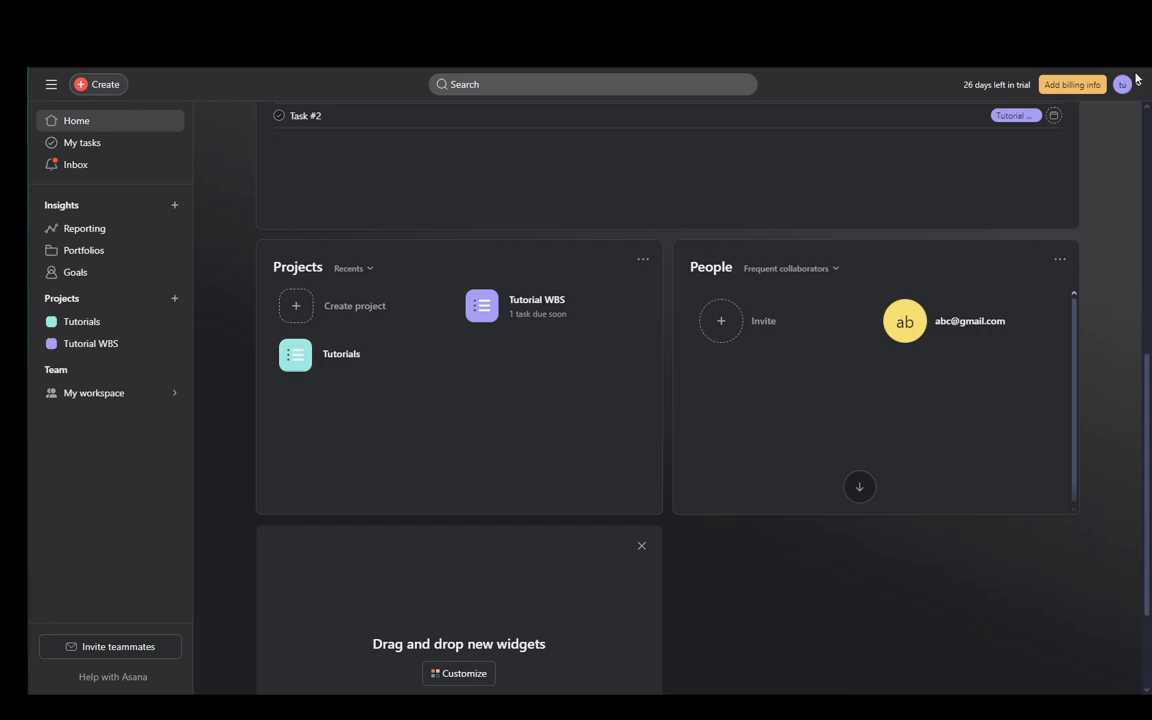
# Reach the admin console Insights page via the profile avatar menu.
pyautogui.click(1120, 84)
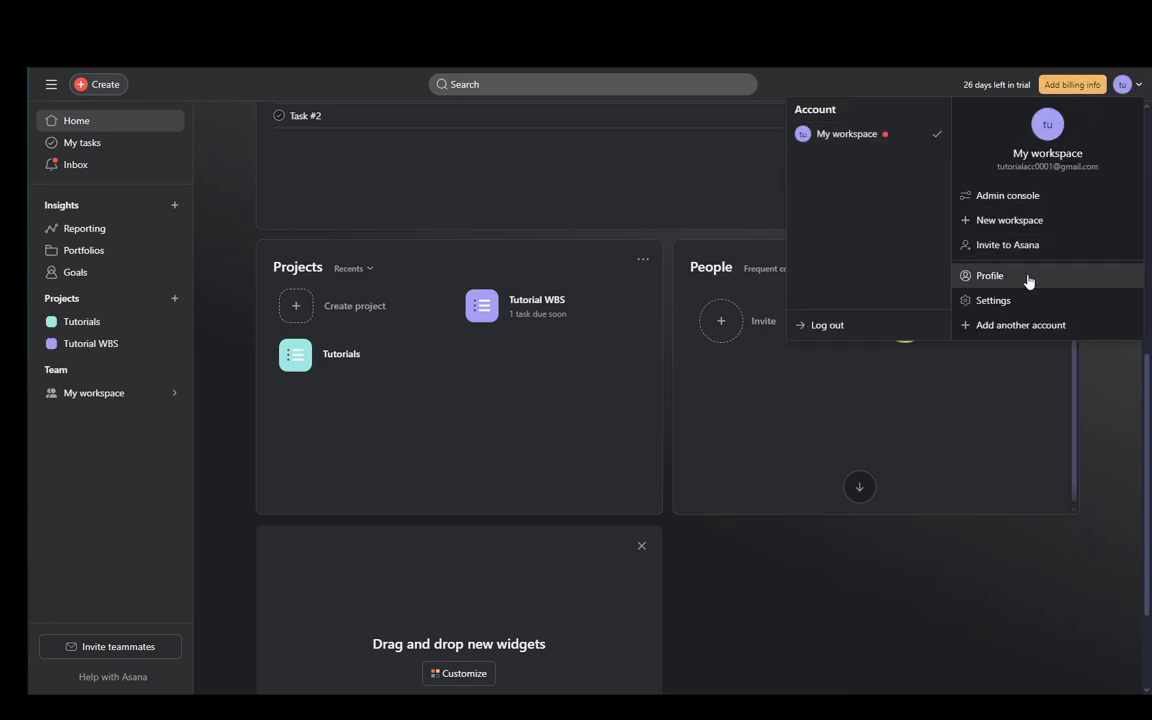
pyautogui.click(1008, 196)
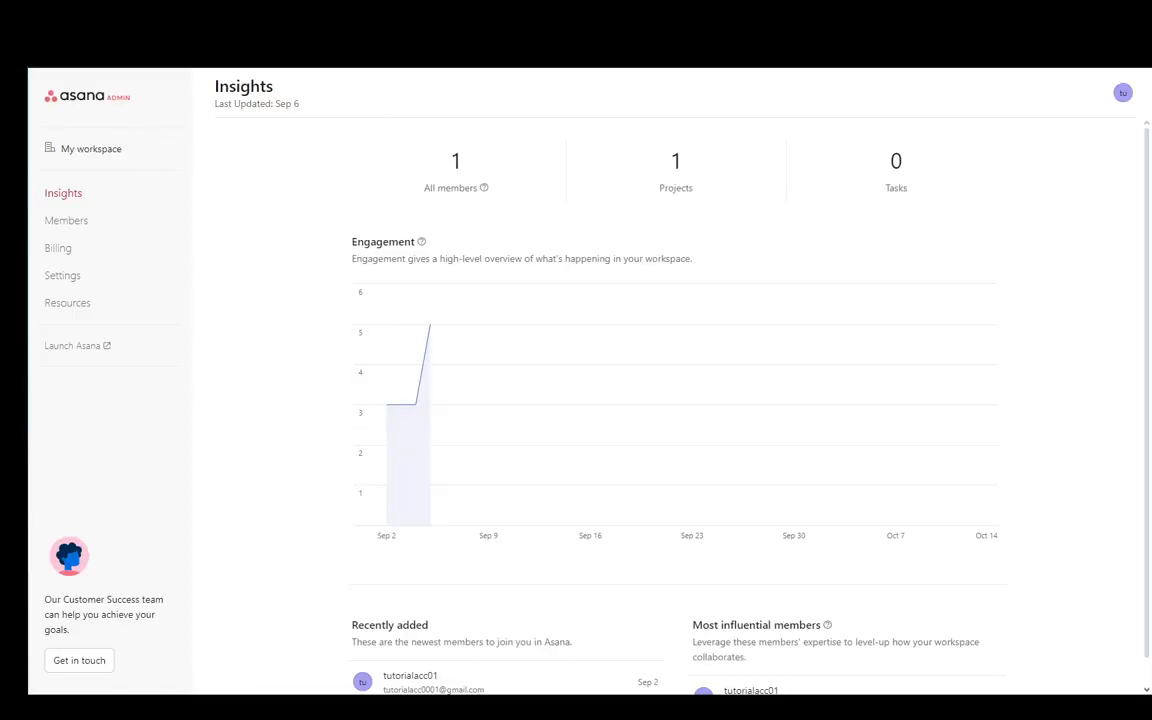
pyautogui.moveTo(356, 334)
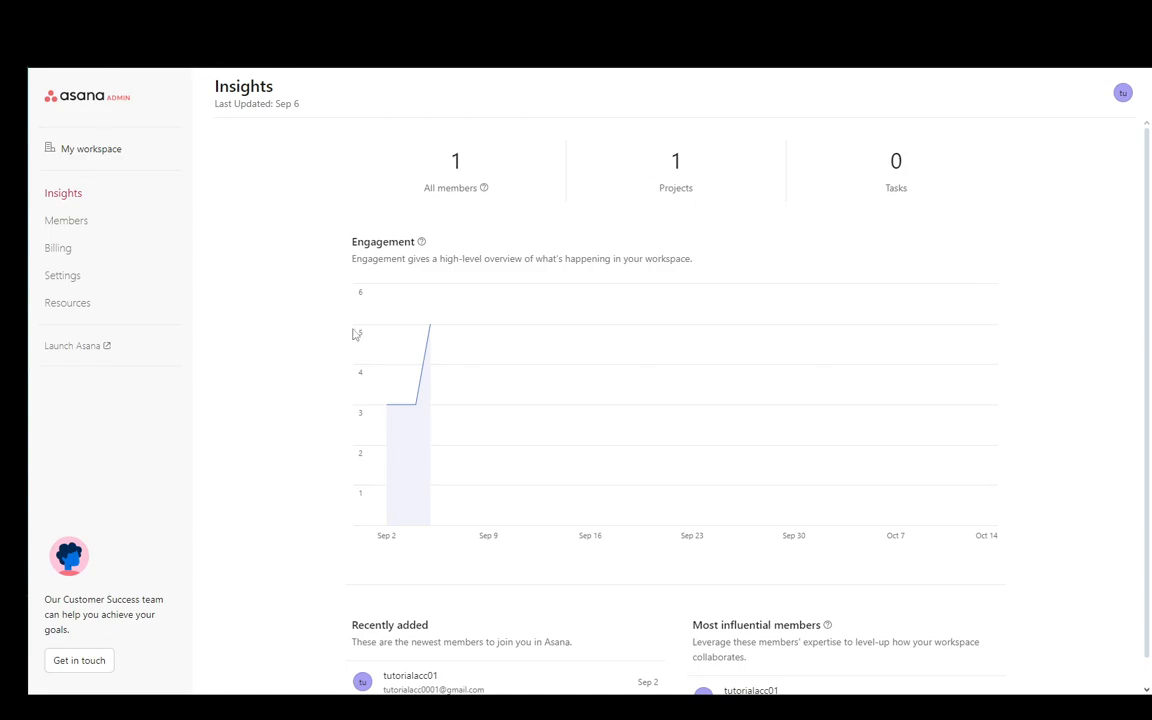
pyautogui.moveTo(84, 220)
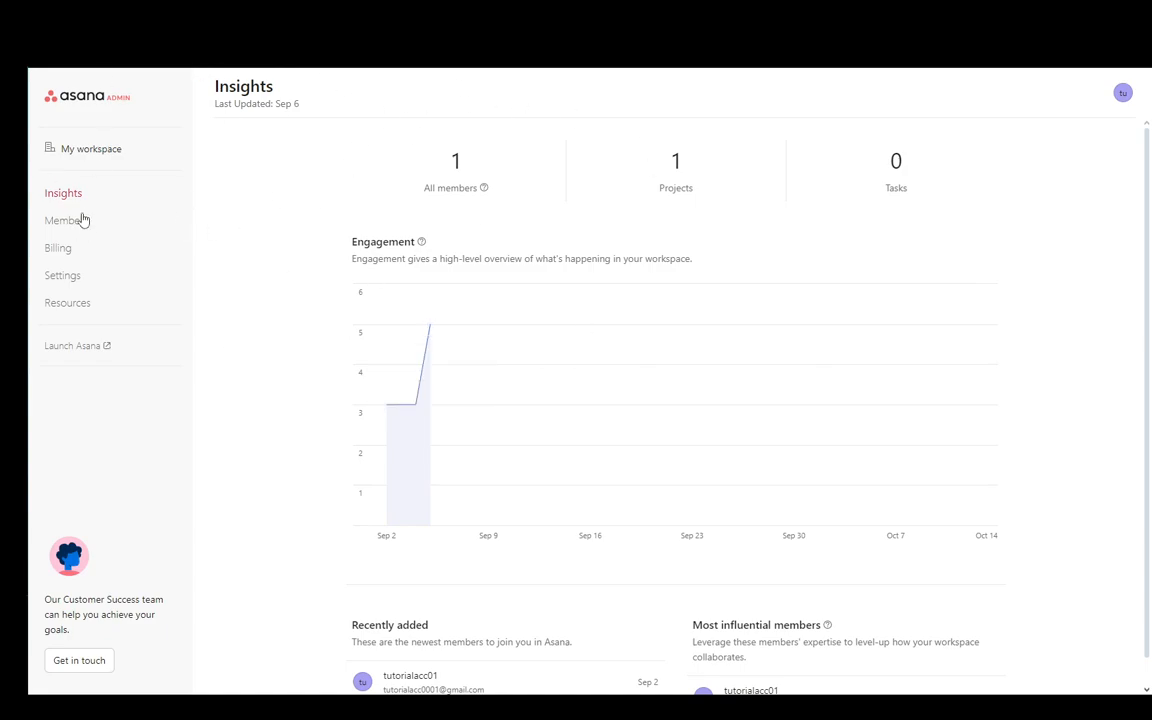
pyautogui.click(68, 220)
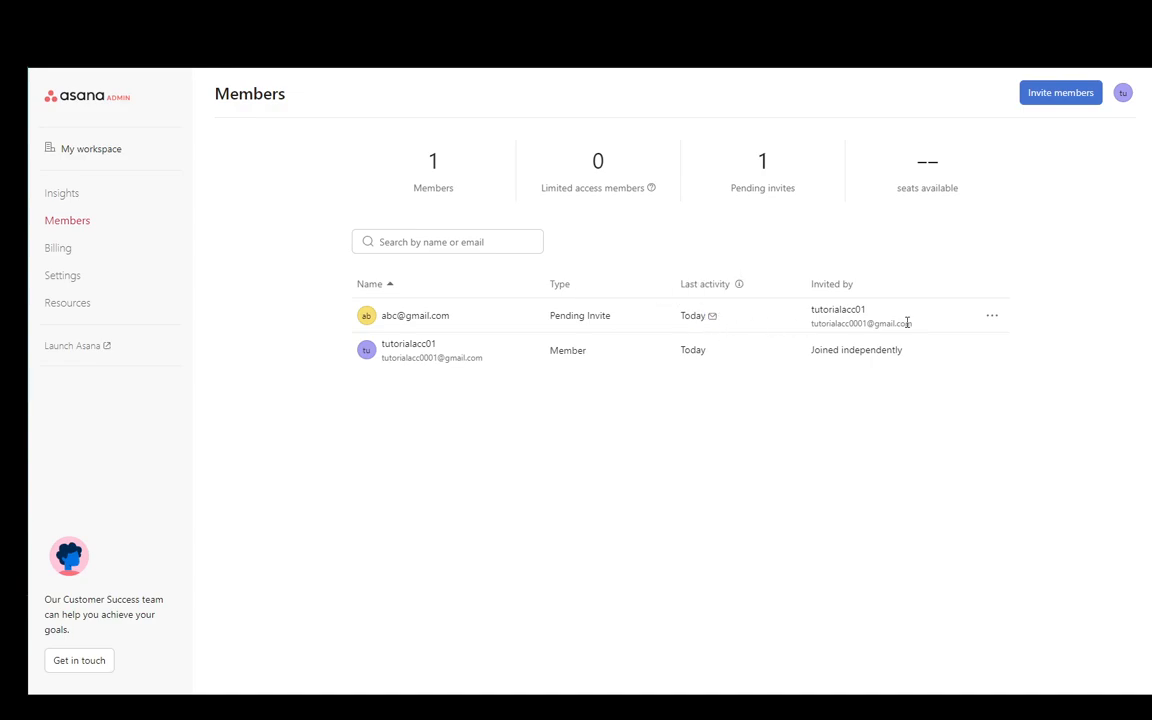
pyautogui.click(992, 316)
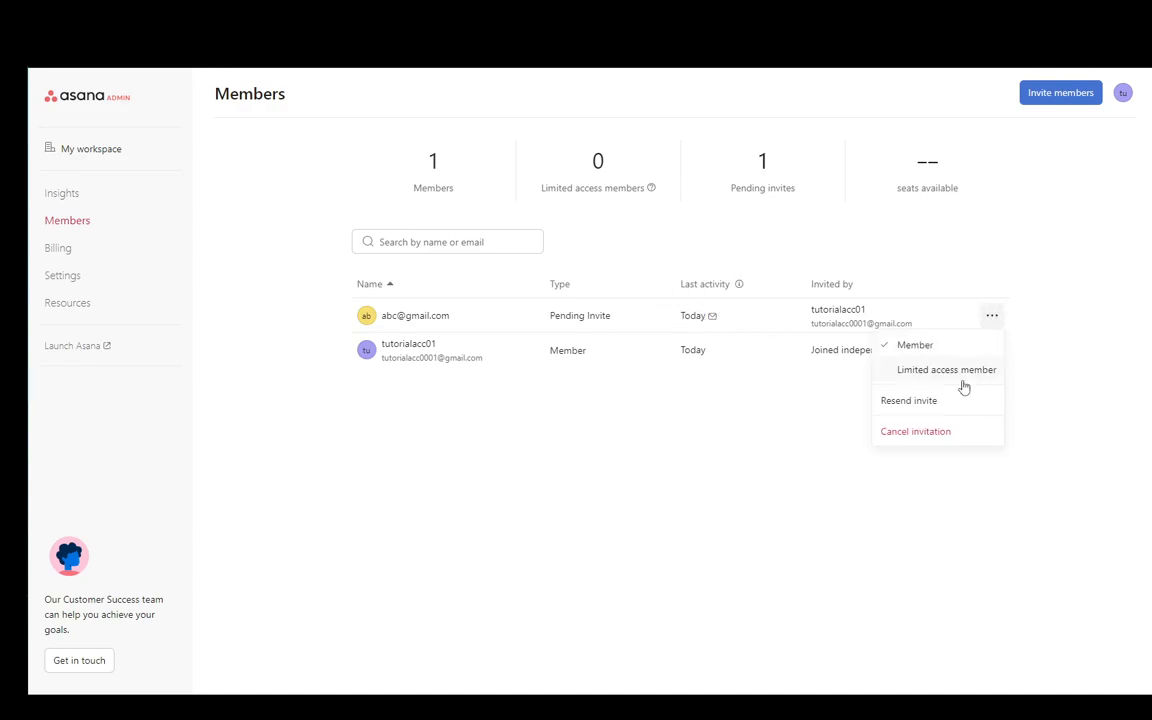
pyautogui.moveTo(930, 432)
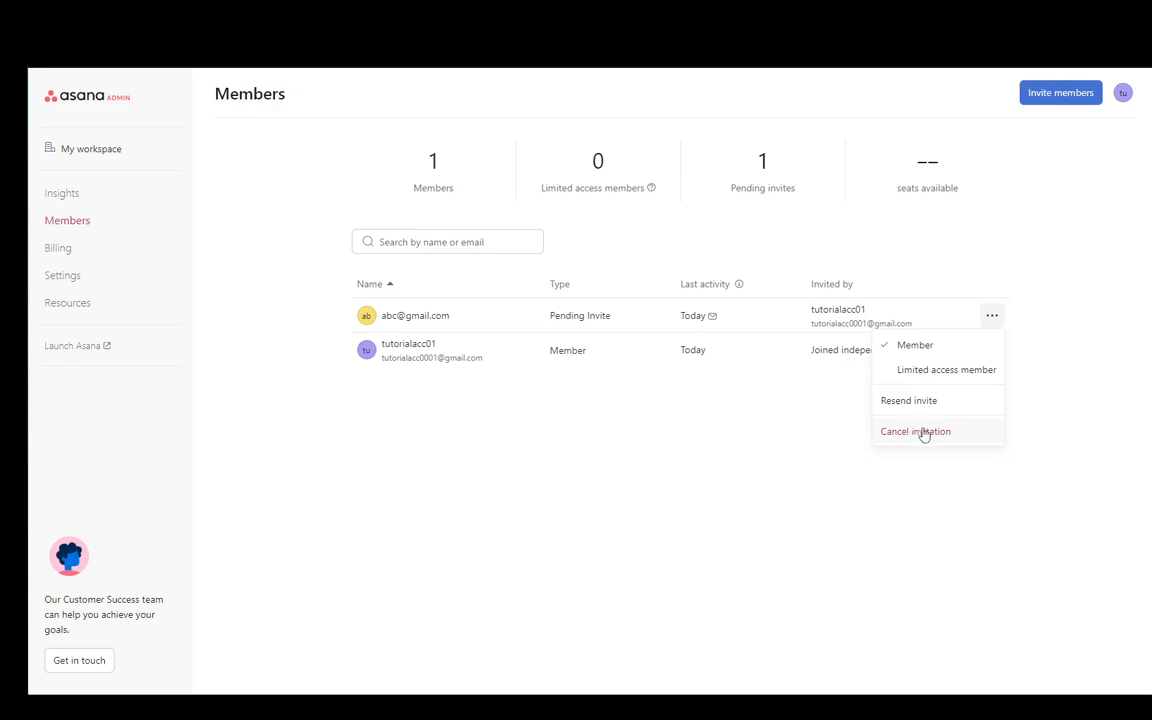
pyautogui.moveTo(900, 434)
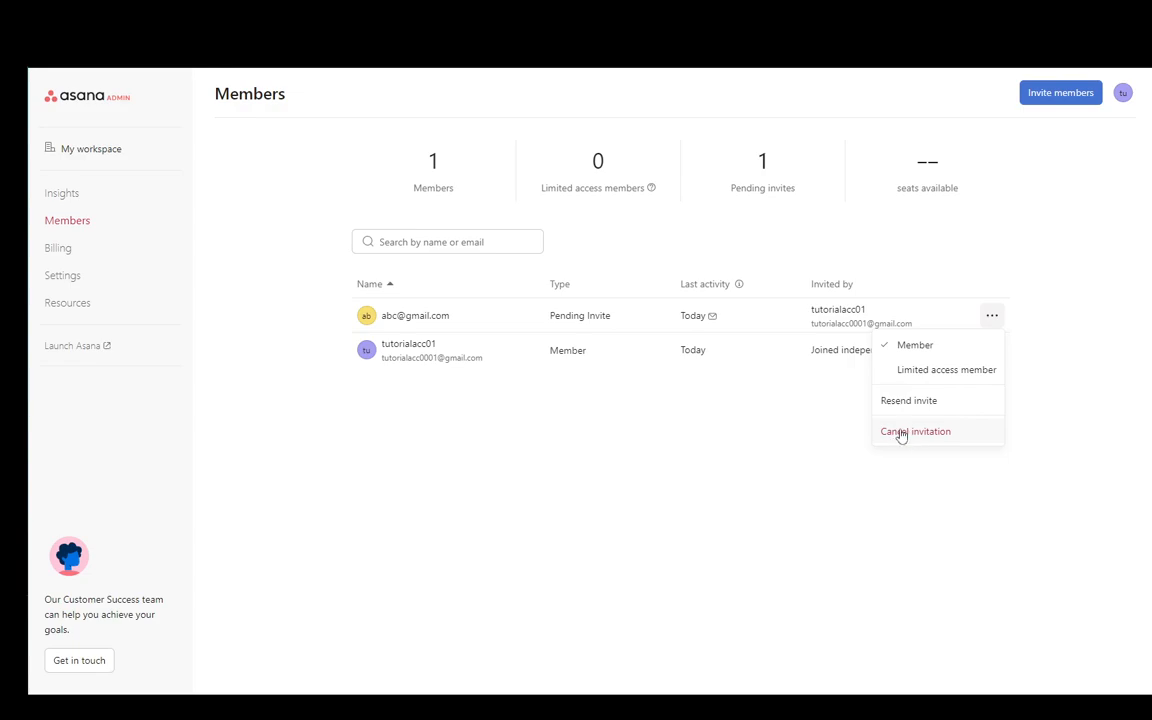
pyautogui.click(914, 432)
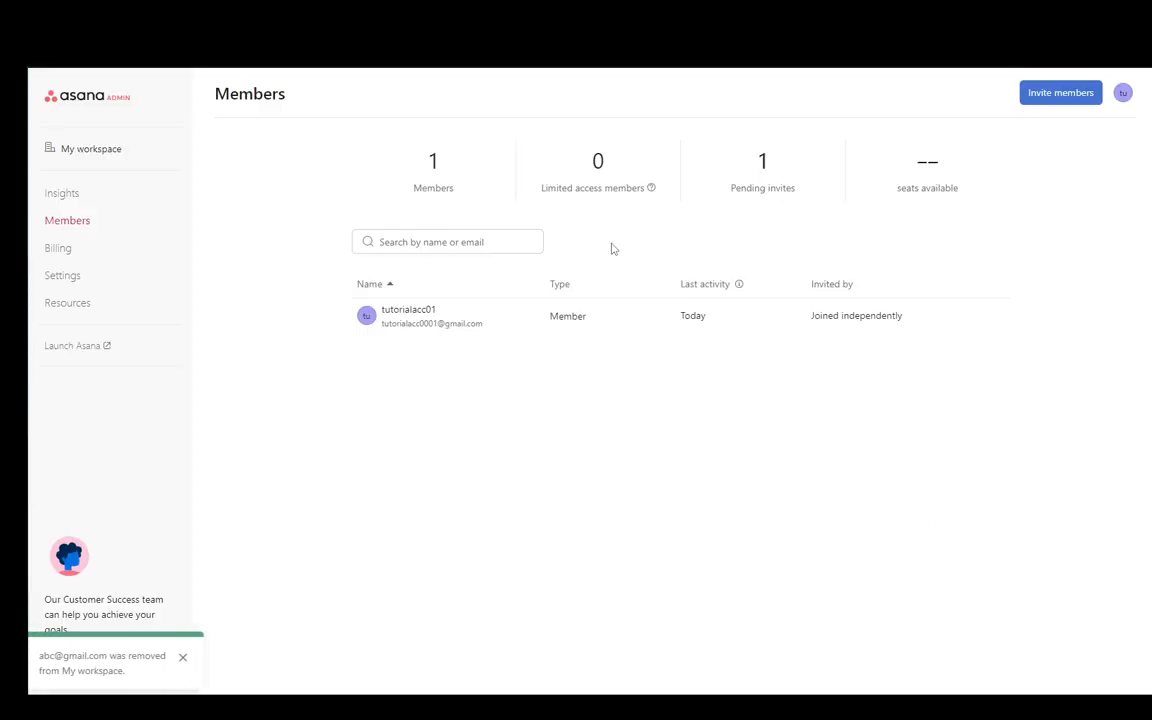
# Launch Asana from the admin console to land back on Home.
pyautogui.click(76, 344)
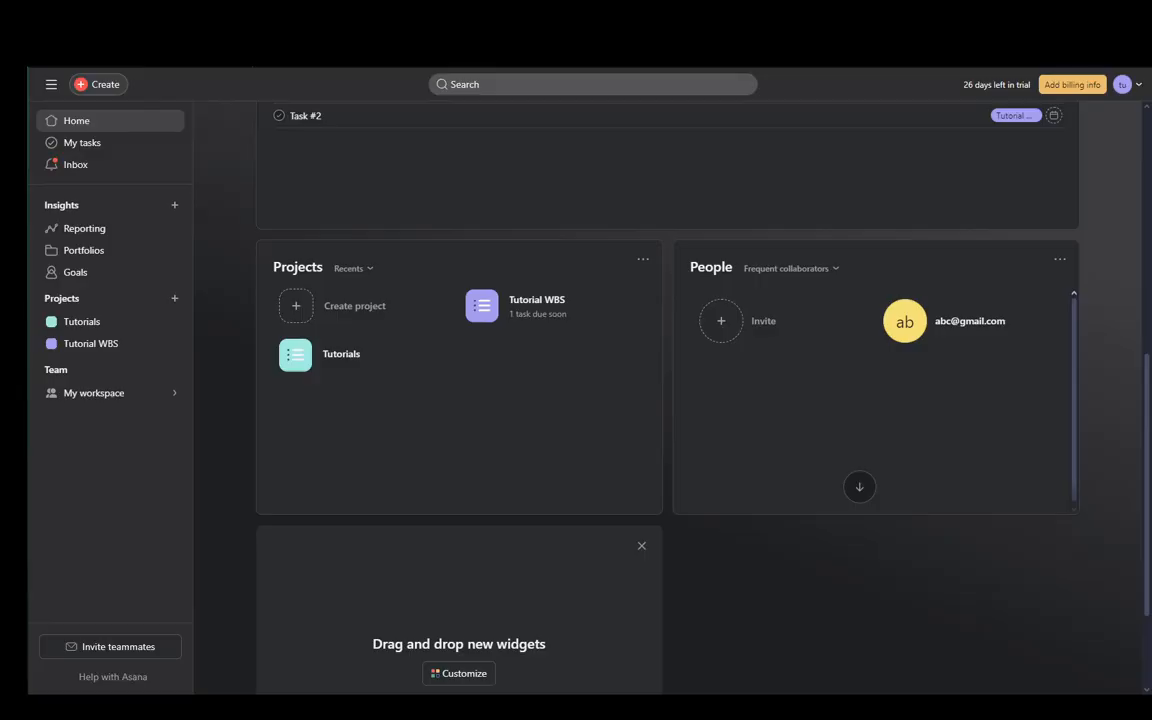
pyautogui.moveTo(352, 160)
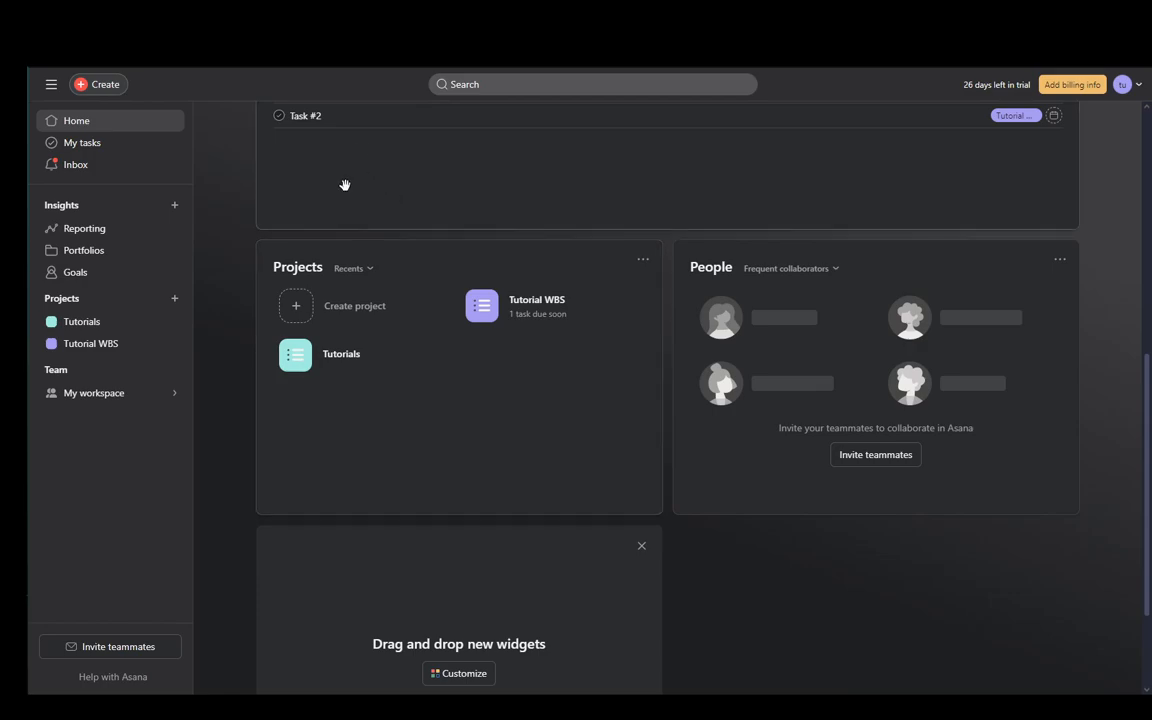
pyautogui.moveTo(372, 176)
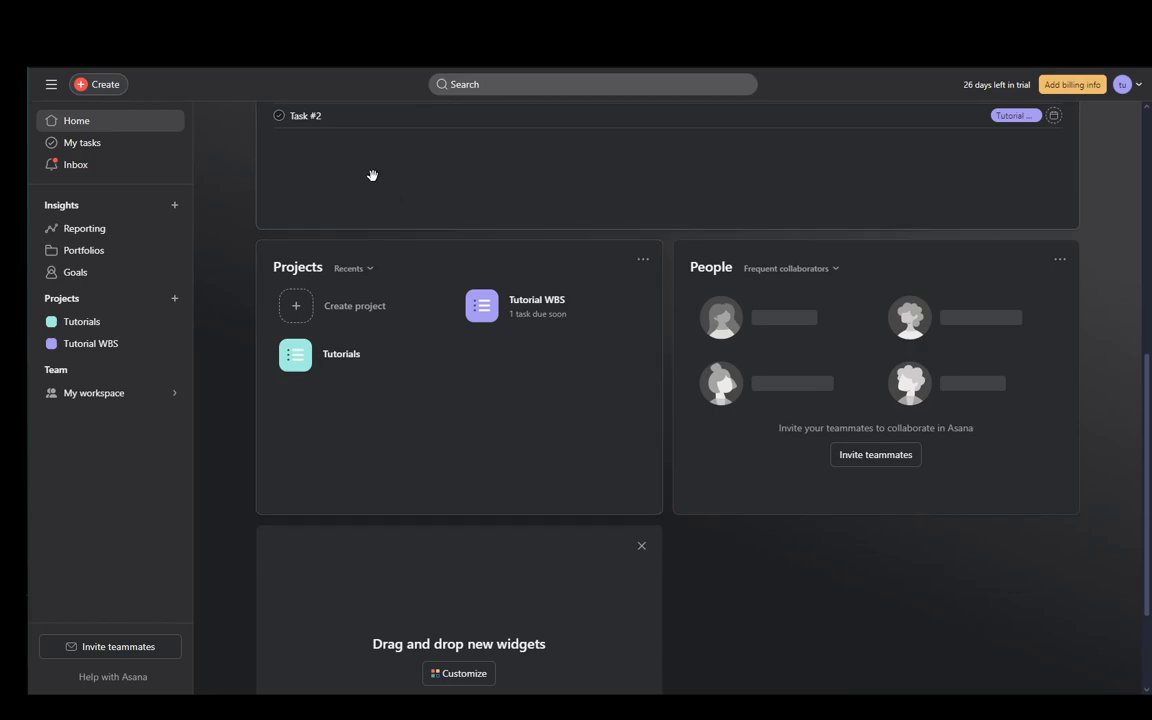